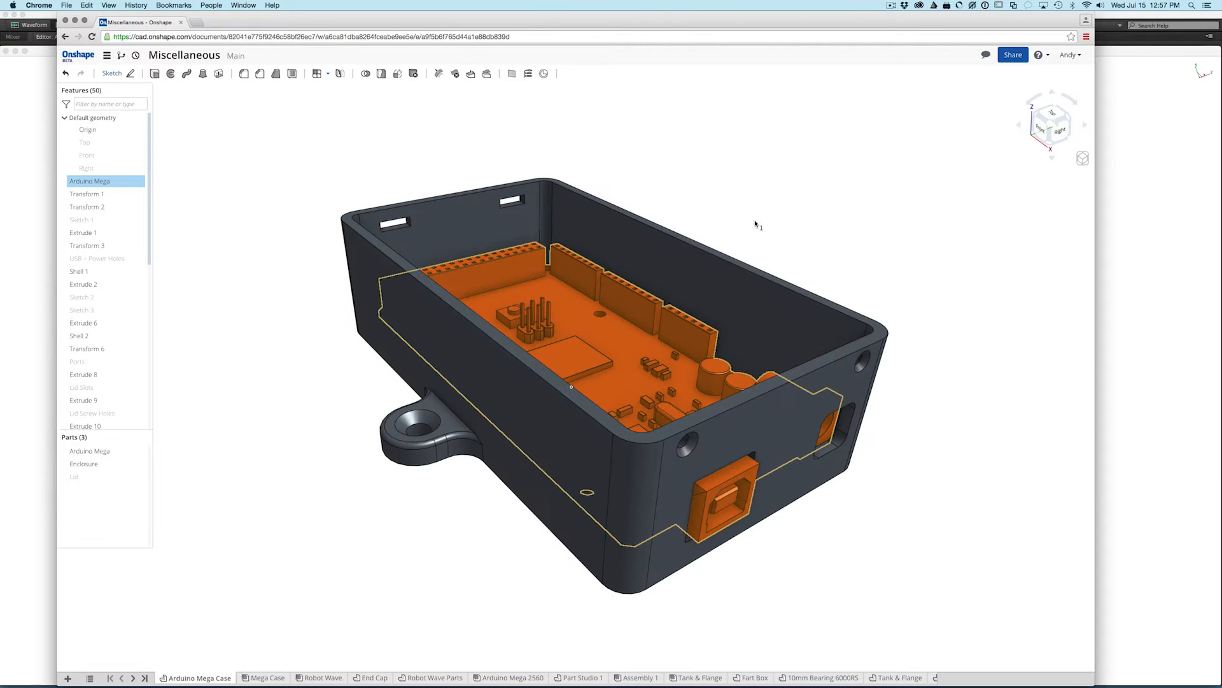
# Step: Switch to the Mega Case assembly and select the Lid <1> instance to reposition it
pyautogui.click(266, 676)
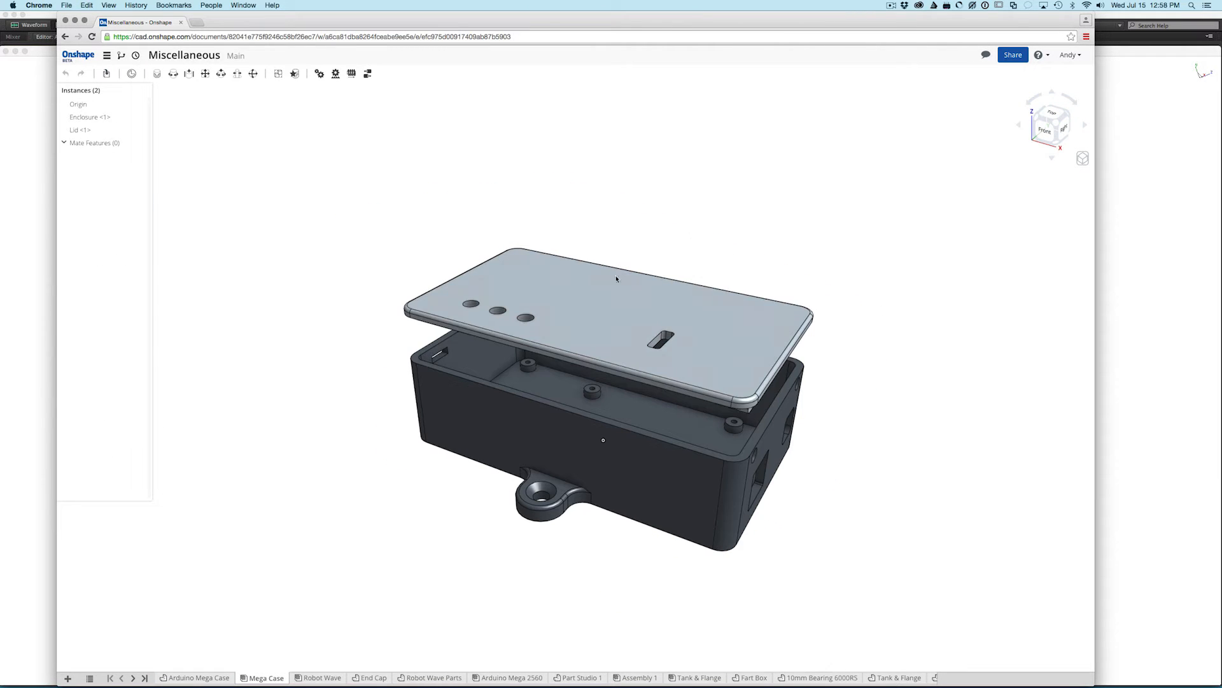
pyautogui.click(80, 130)
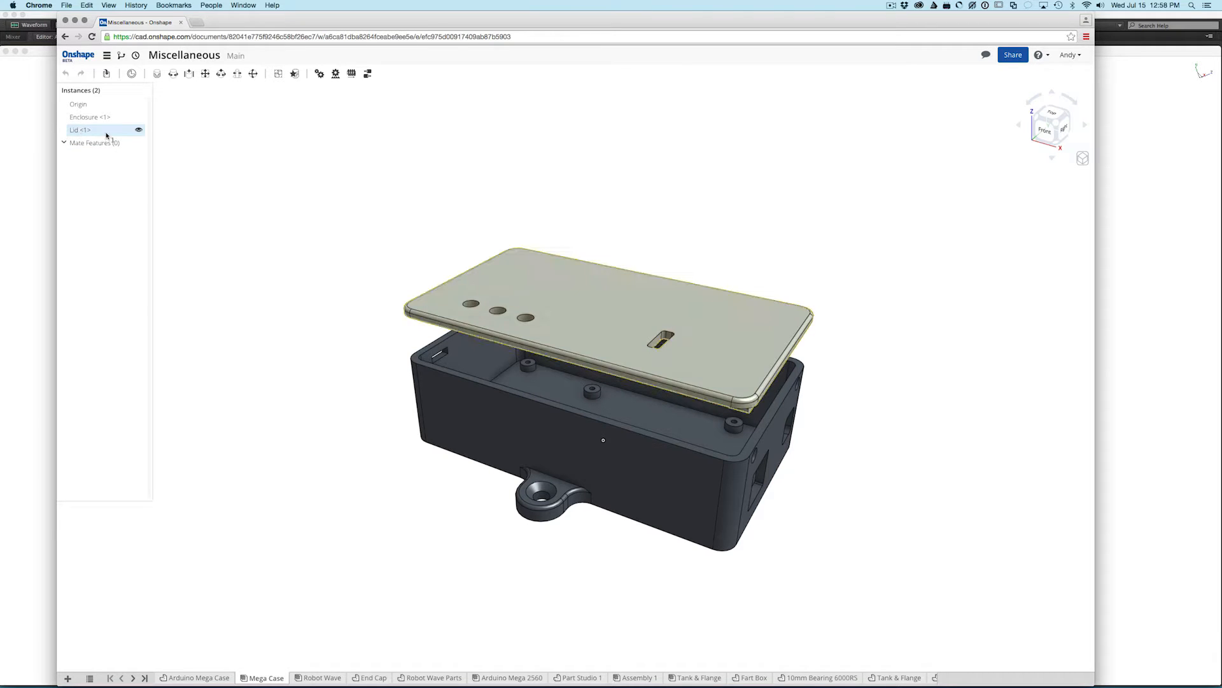
pyautogui.click(79, 130)
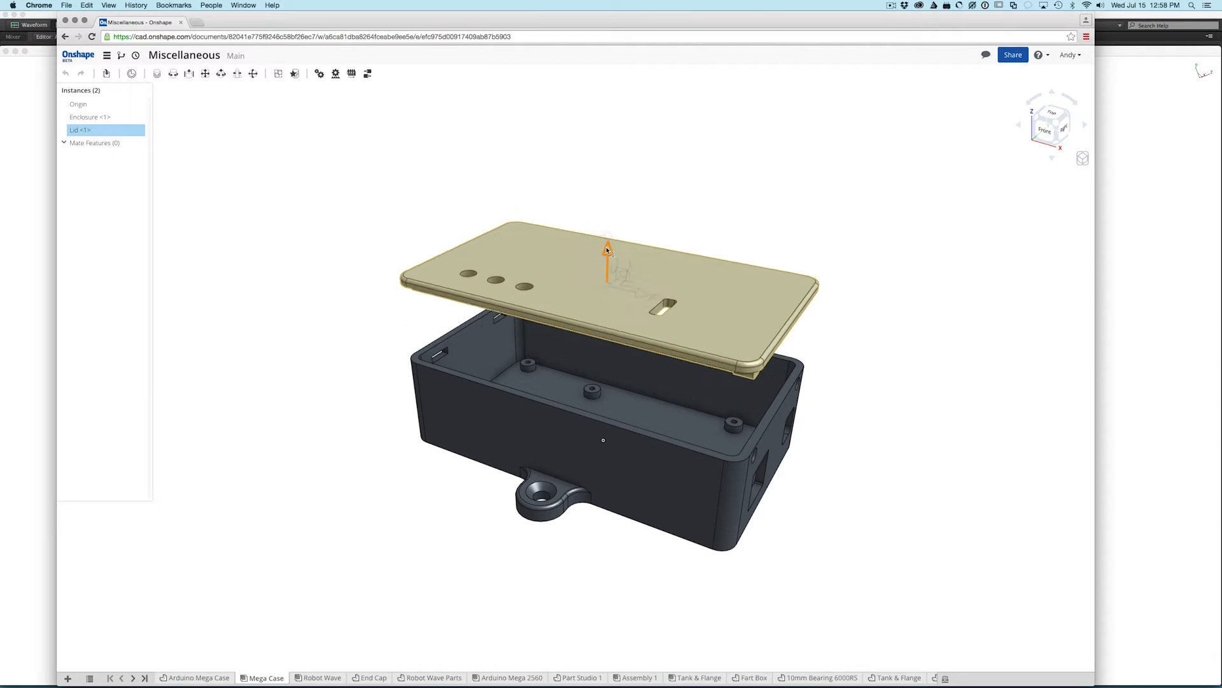